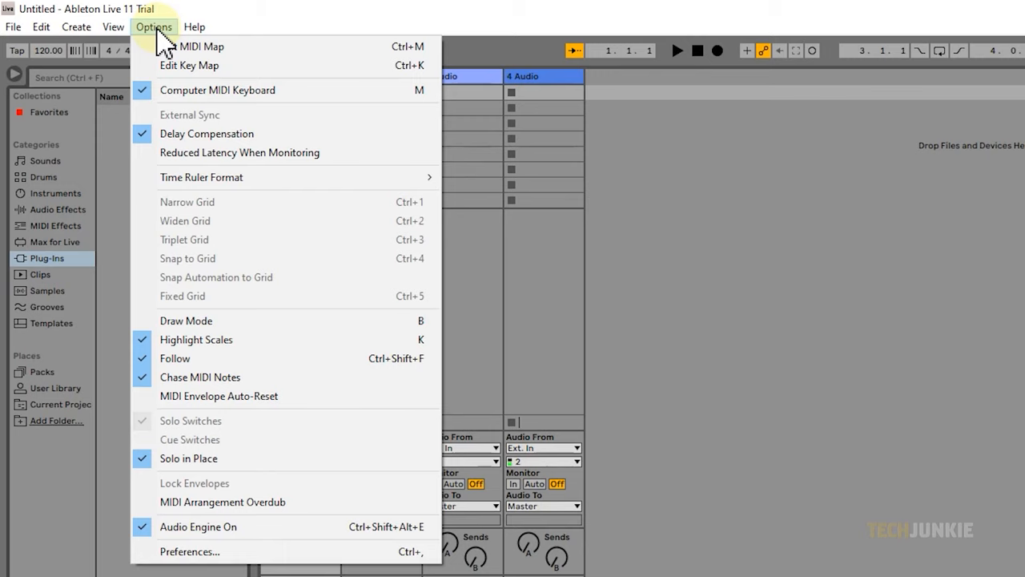
mouse_move(190, 357)
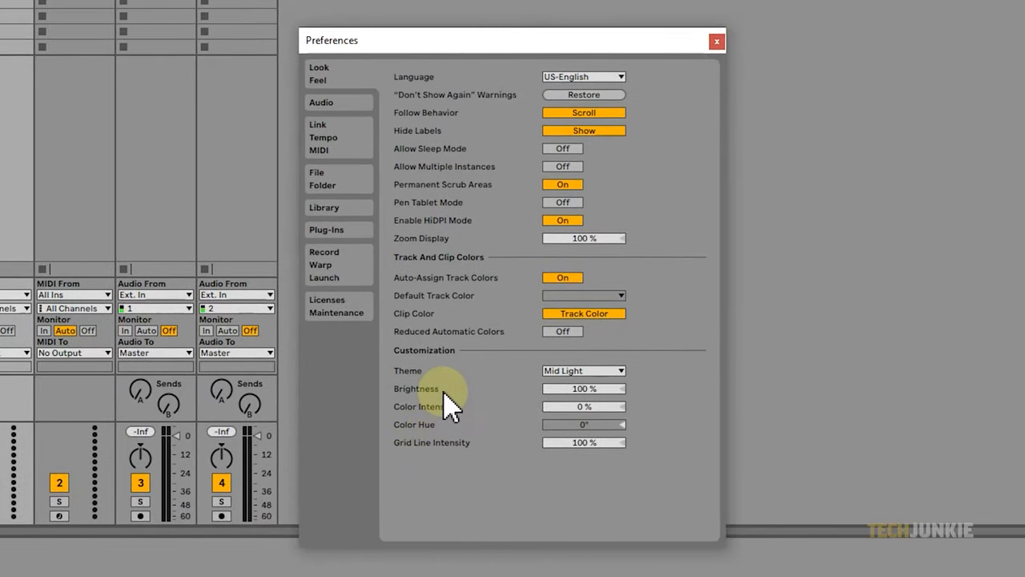
On the Plug-Ins preferences page, enable the VST2 custom folder and VST3 system folders.
left_click(326, 230)
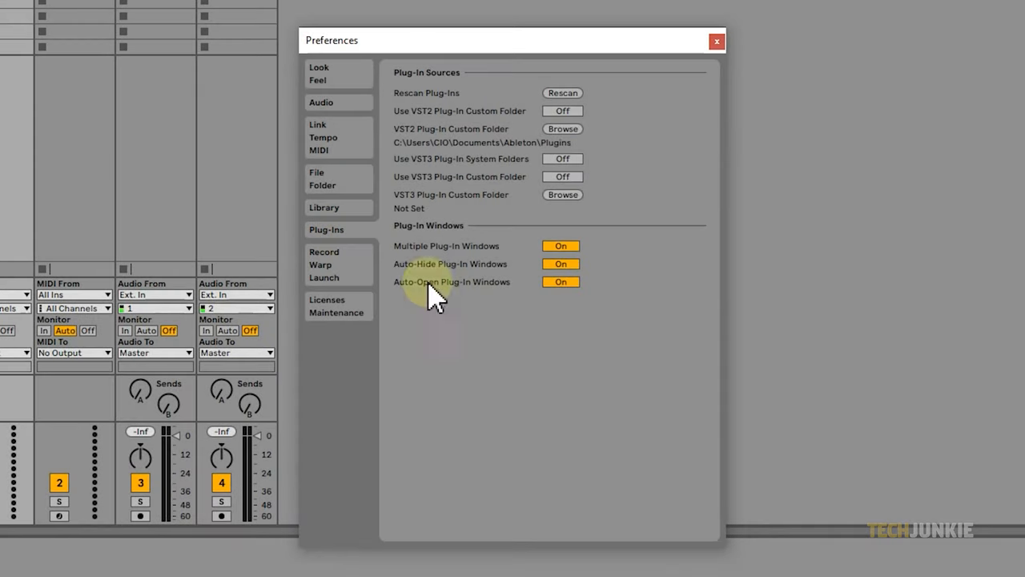
mouse_move(658, 263)
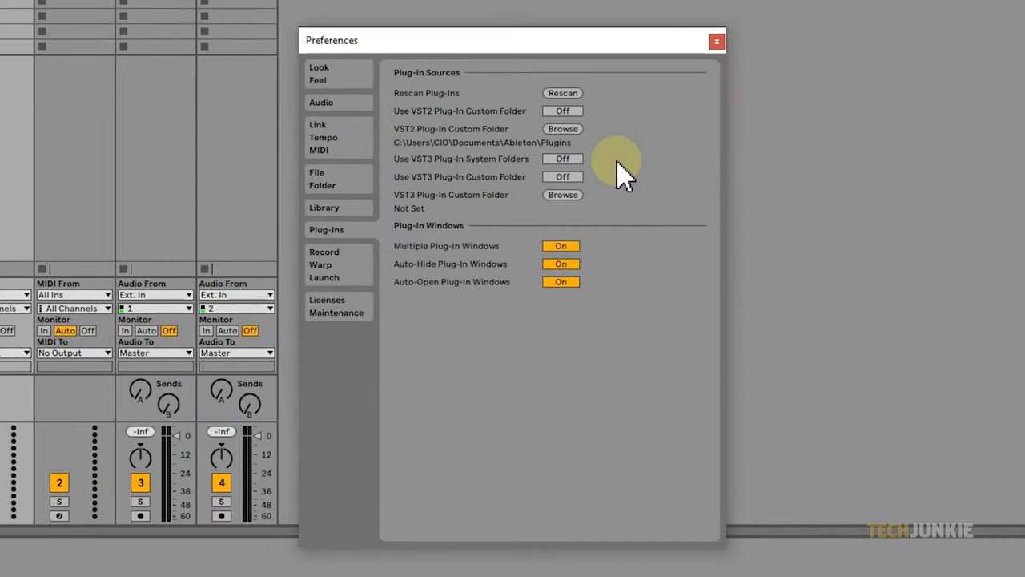
left_click(562, 111)
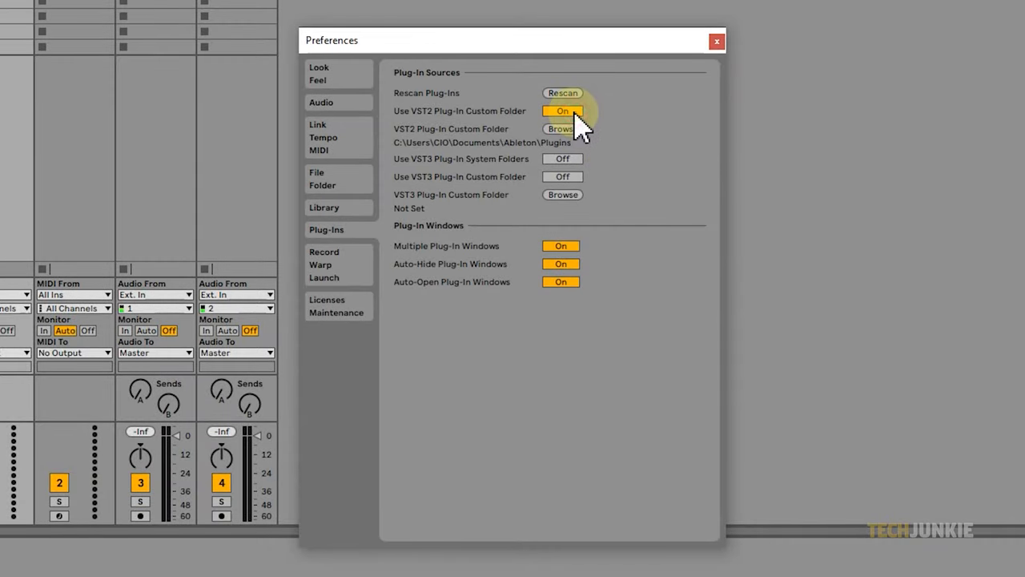
left_click(562, 157)
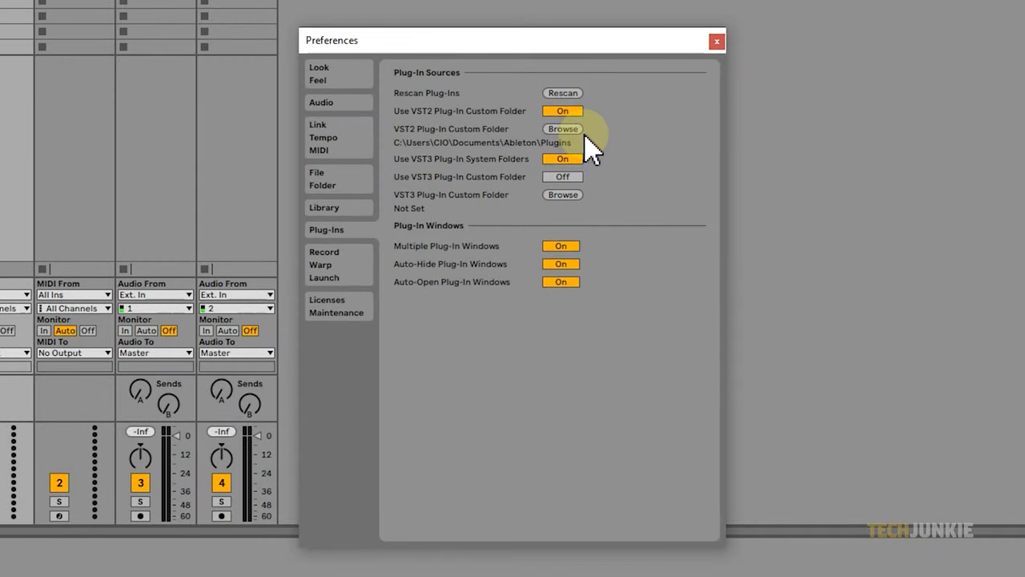
Choose the Plugins folder as the VST2 custom plug-in folder location.
left_click(562, 129)
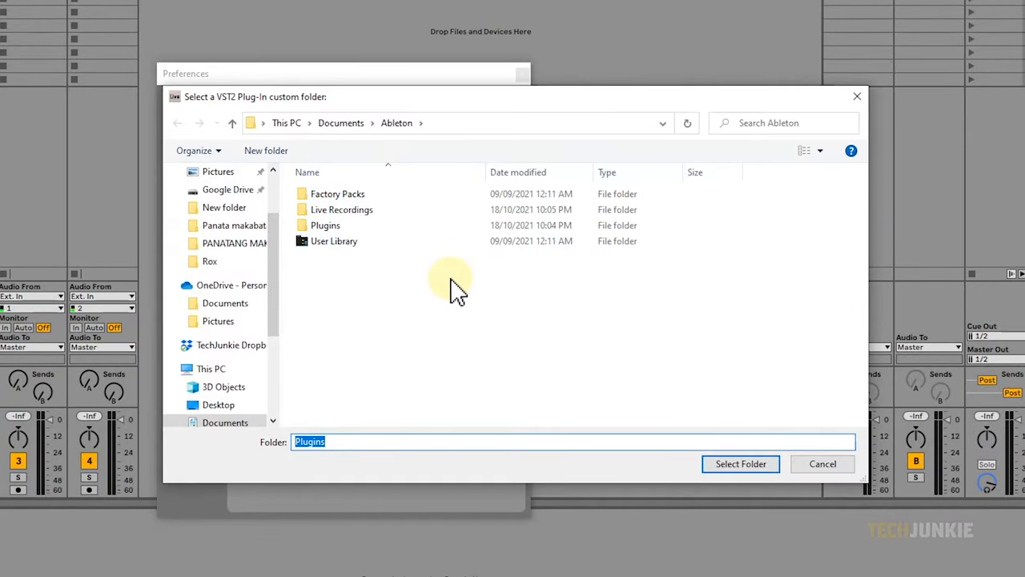
left_click(325, 225)
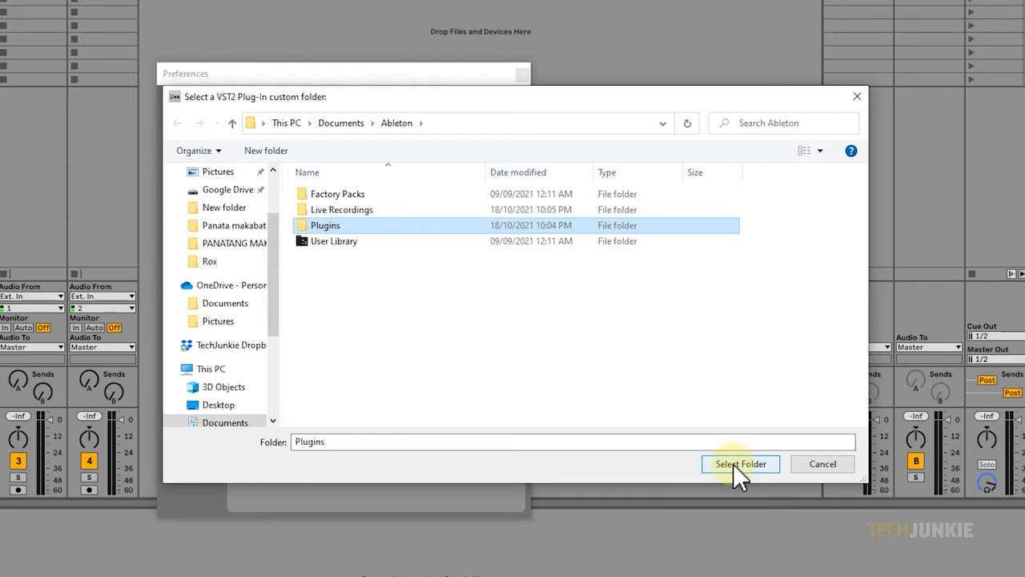
left_click(740, 464)
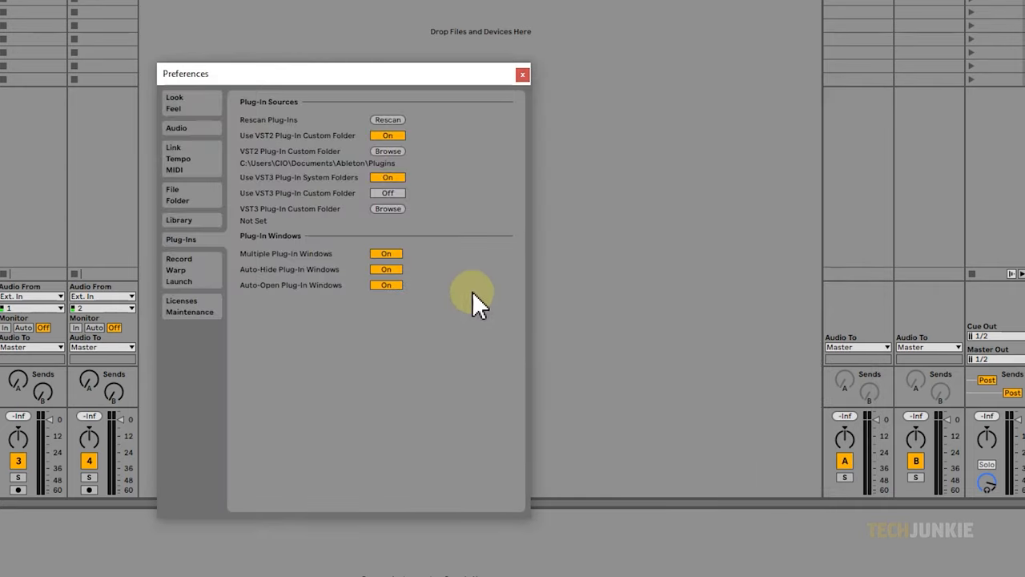
mouse_move(476, 233)
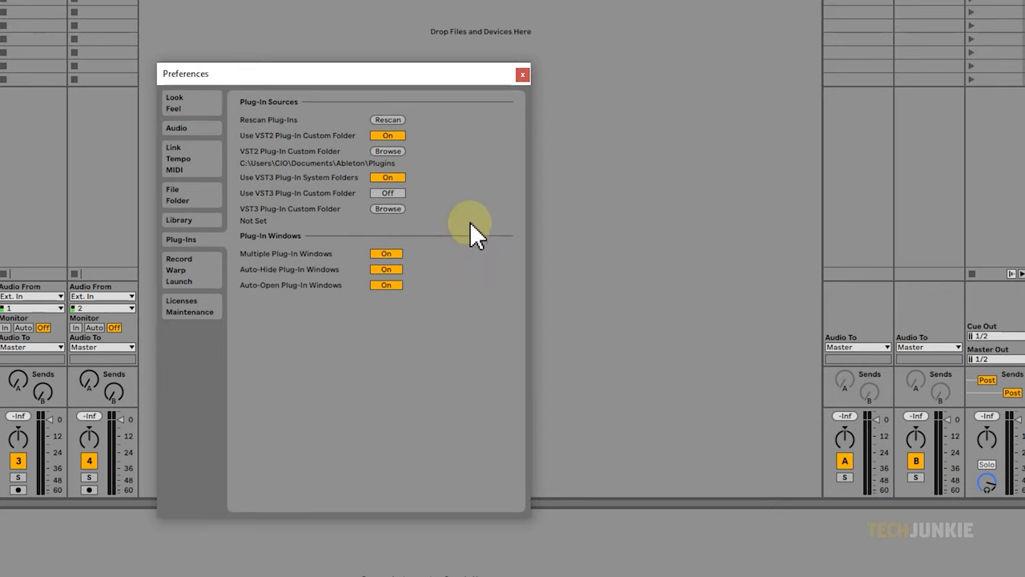
mouse_move(468, 210)
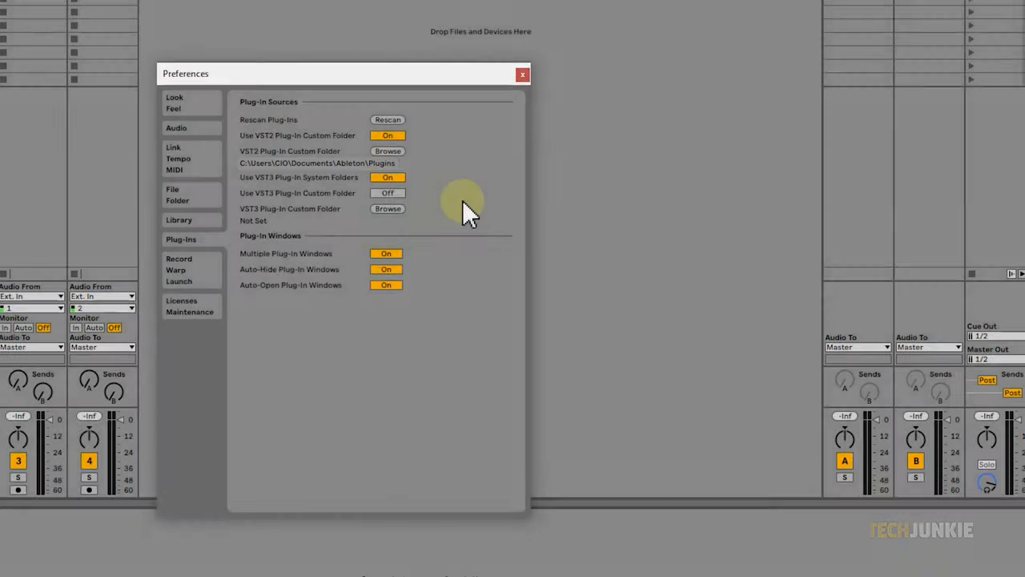
mouse_move(460, 188)
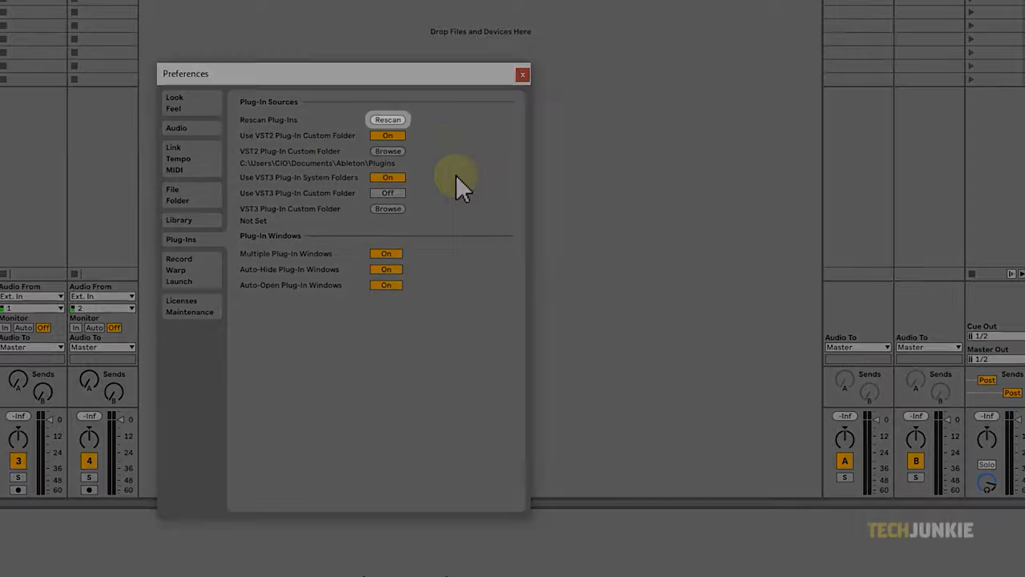
Rescan plug-ins, close Preferences, and expand the browser's VST3 folder to show Voxengo and Audiority.
left_click(387, 119)
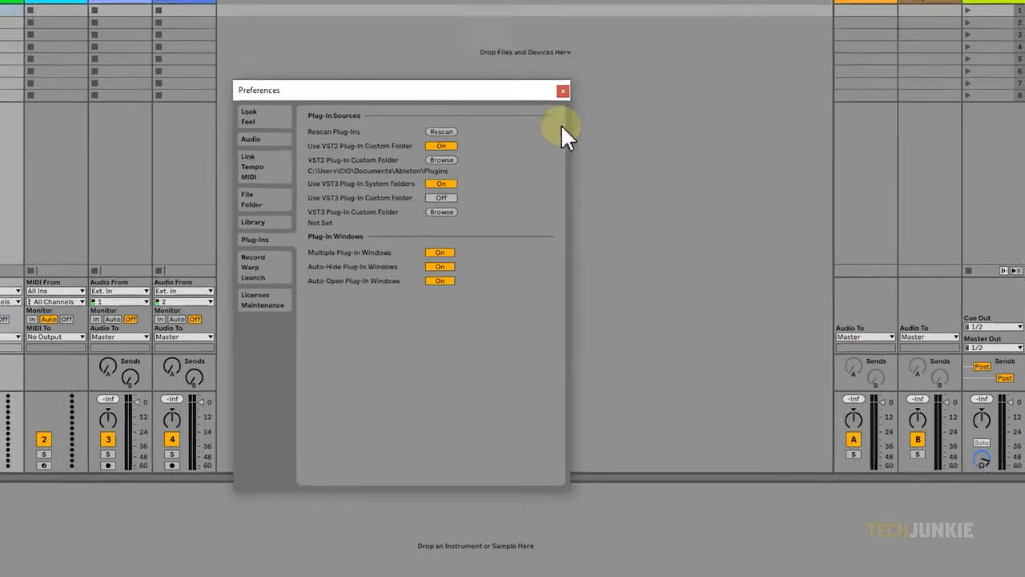
left_click(563, 89)
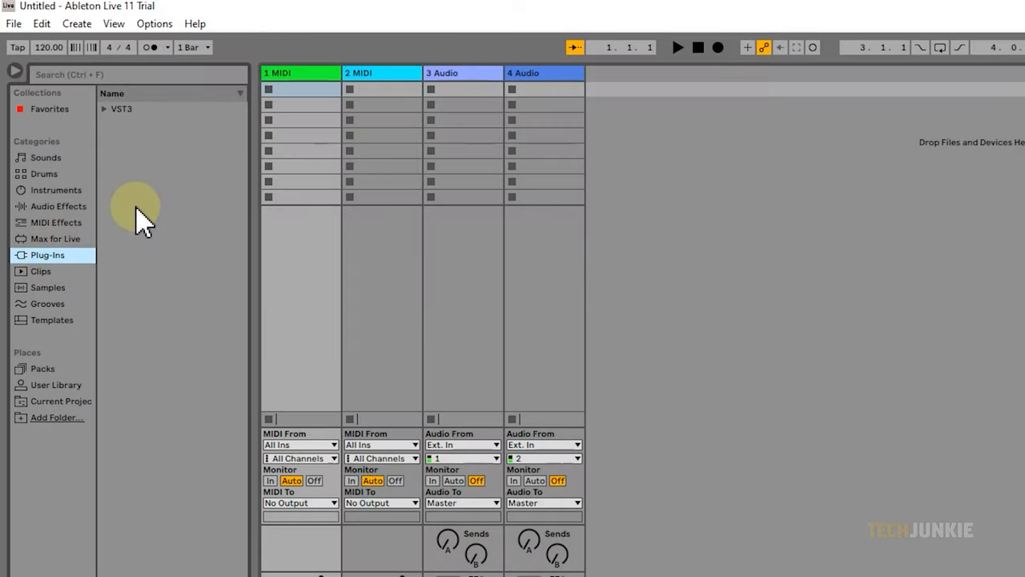
left_click(104, 108)
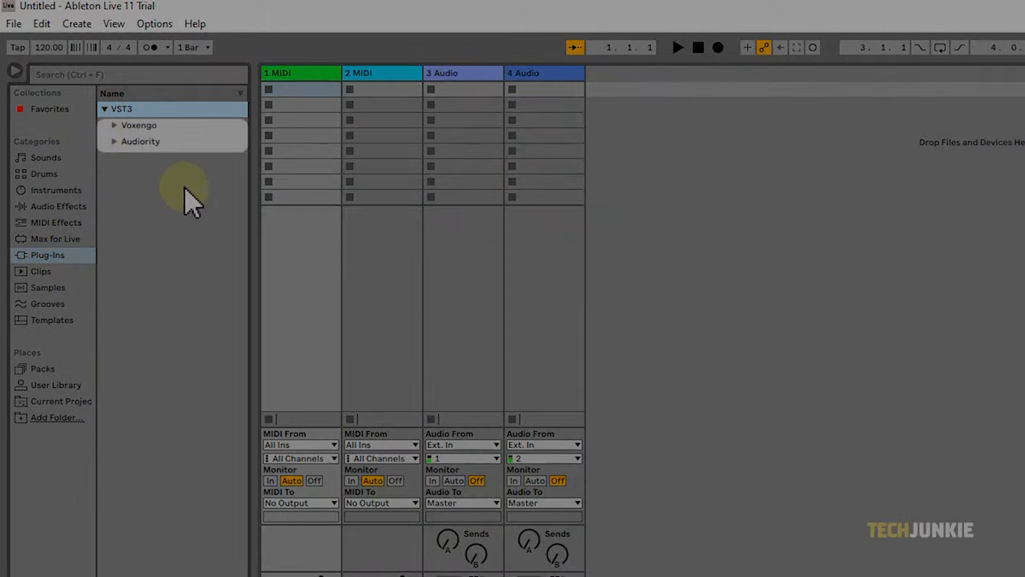